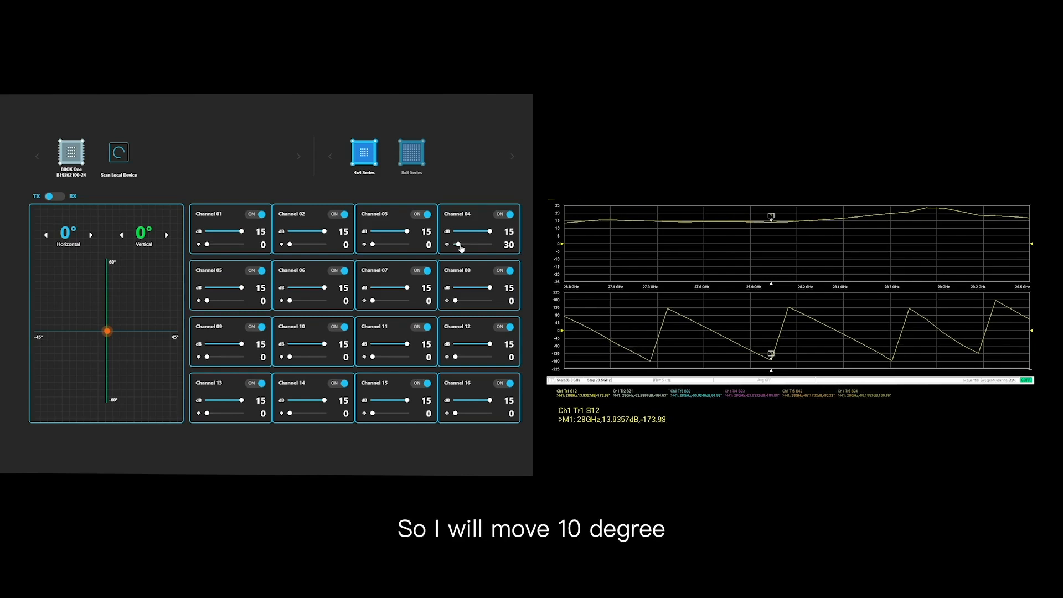
Lower Channel 04's phase slider from 30 to 10 degrees
drag(478, 245, 456, 244)
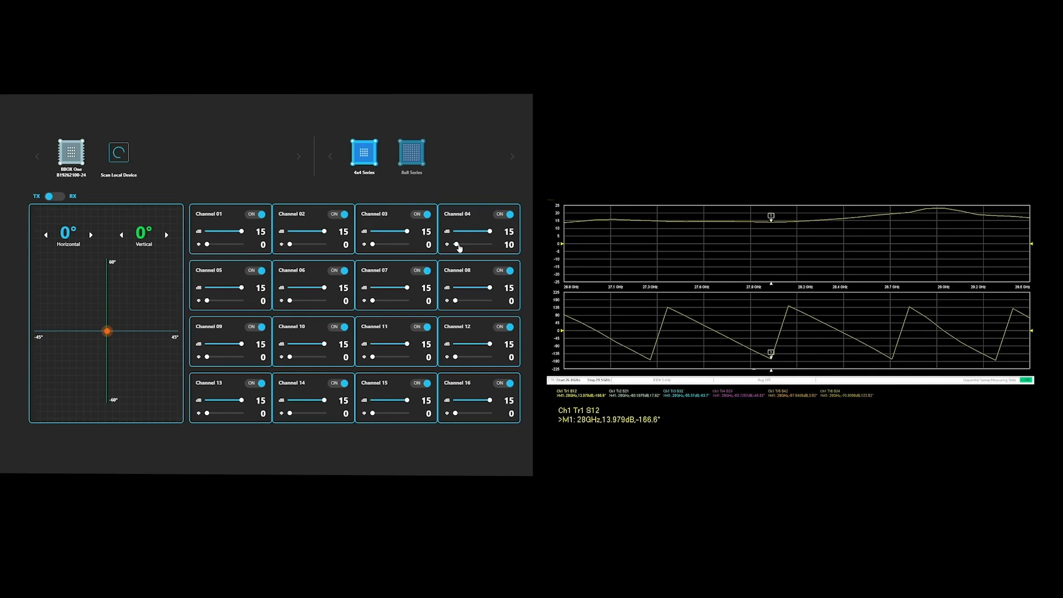
Slide Channel 04's phase up through 75 and 105, then settle at 95 degrees
drag(456, 245, 489, 245)
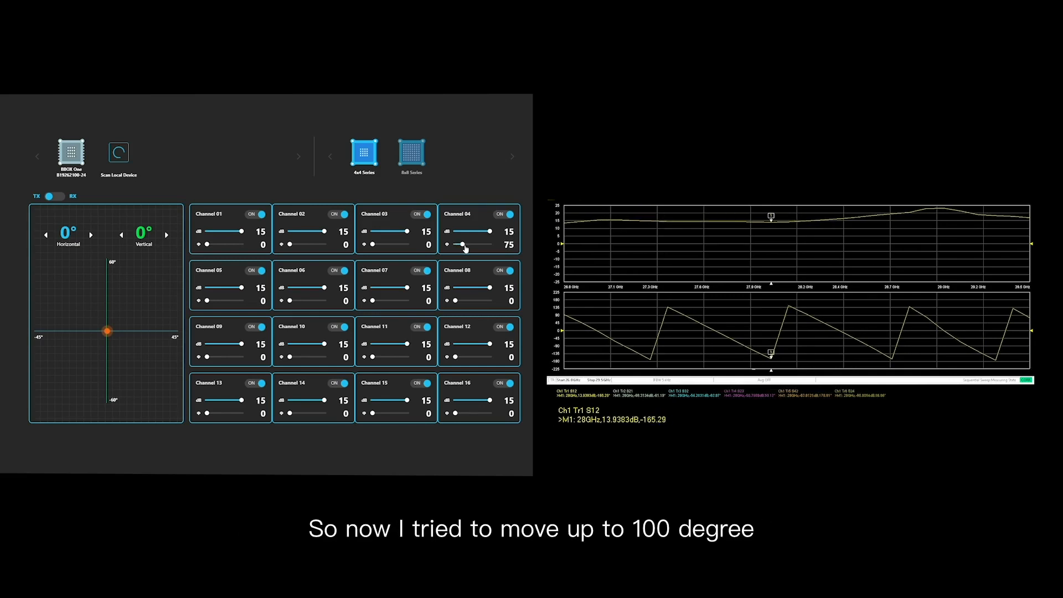
drag(461, 245, 471, 244)
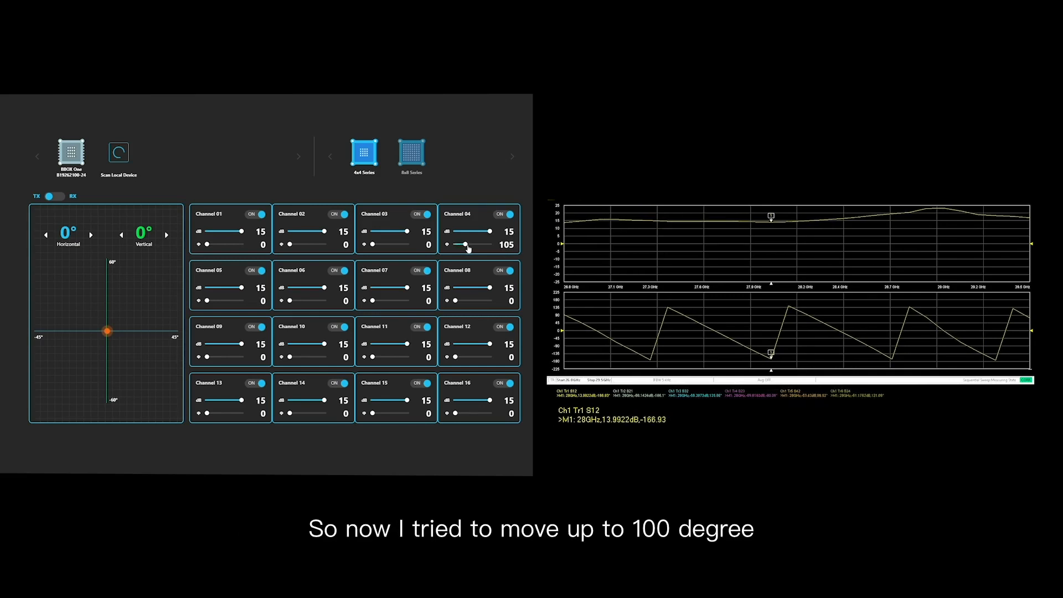
drag(468, 244, 463, 244)
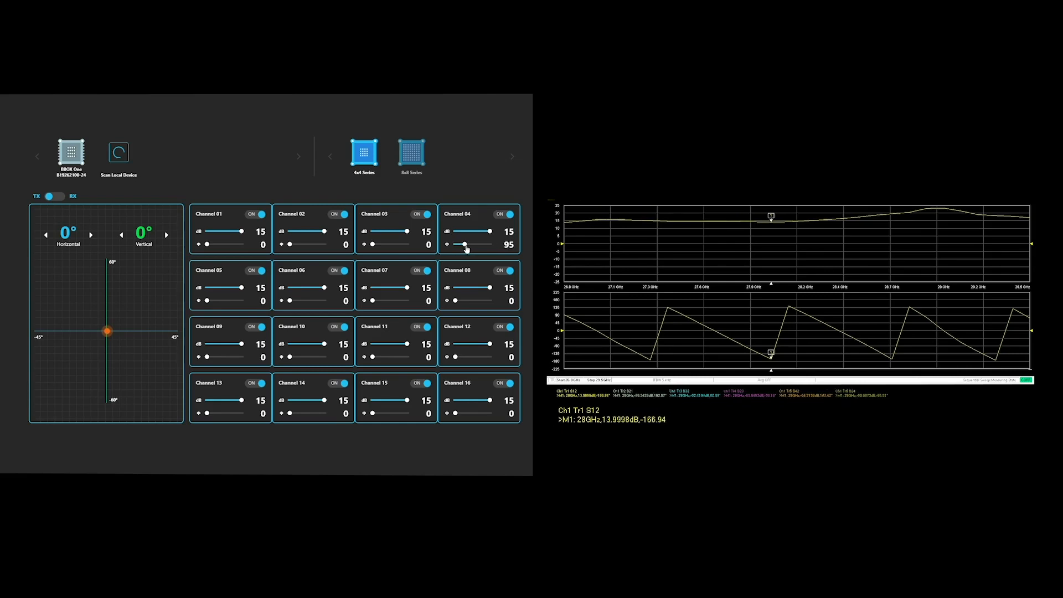